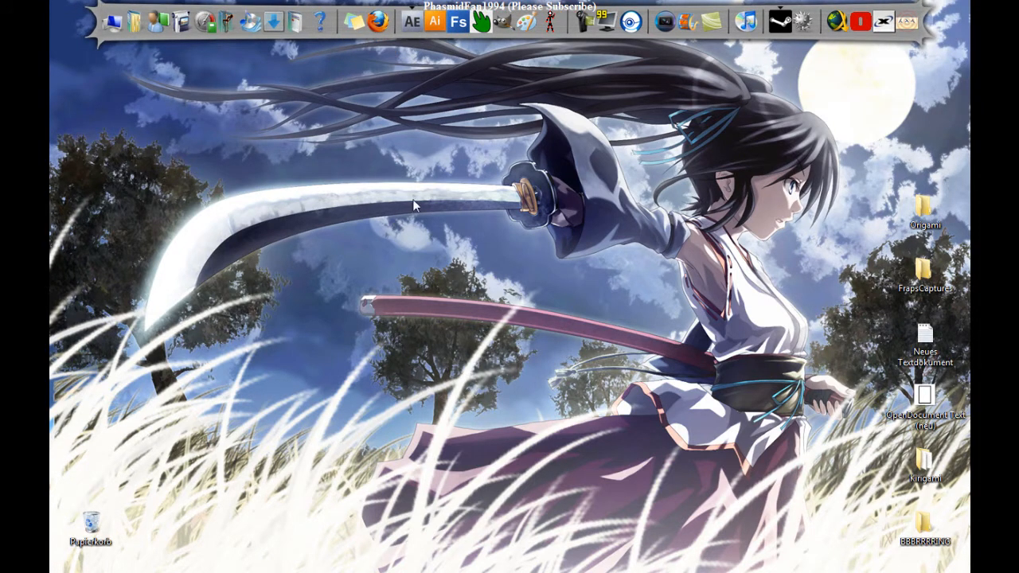
mouse_move(376, 356)
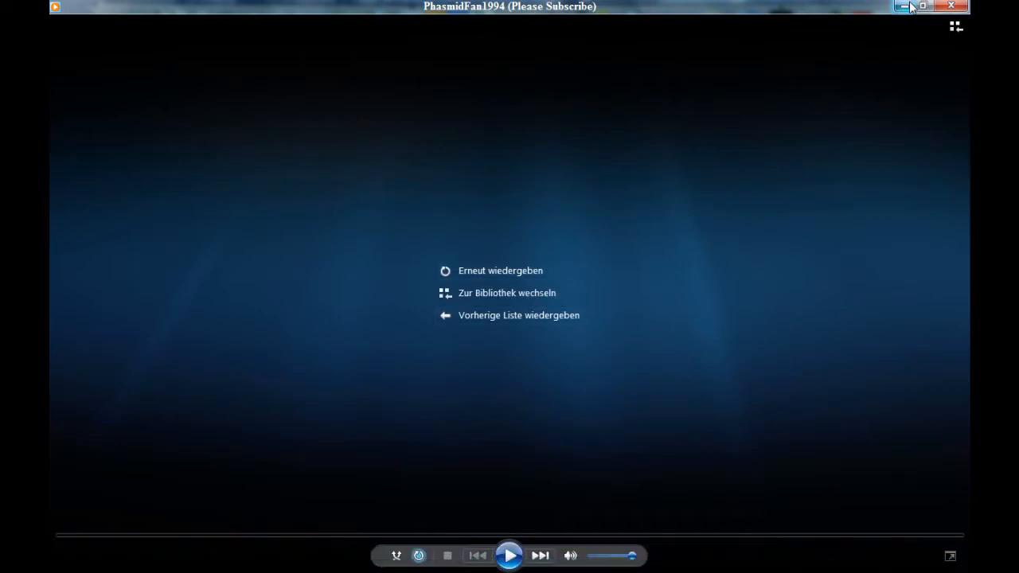
mouse_move(953, 556)
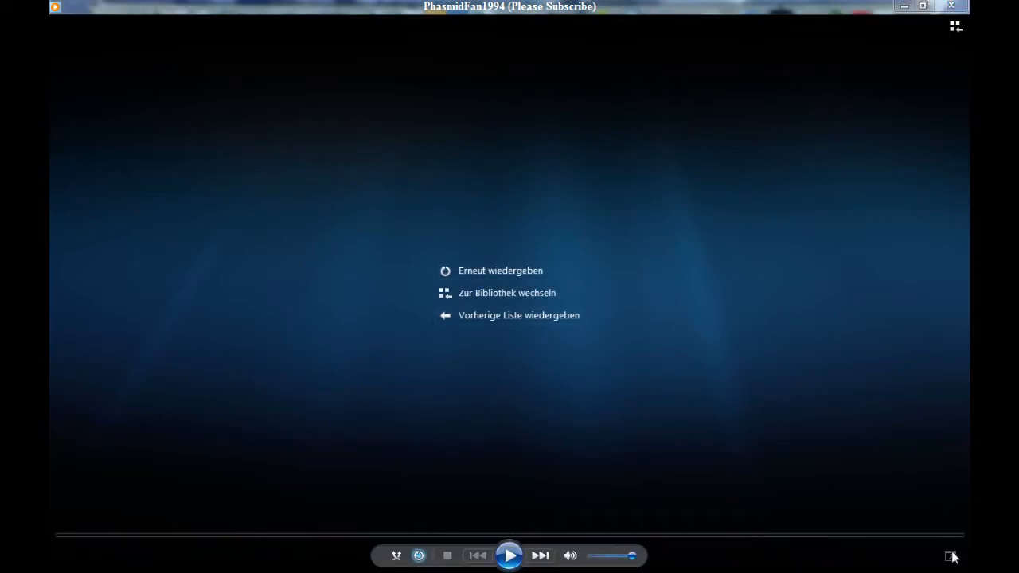
Step: Close Windows Media Player and create a new 1280×800 composition, Comp 1
left_click(499, 271)
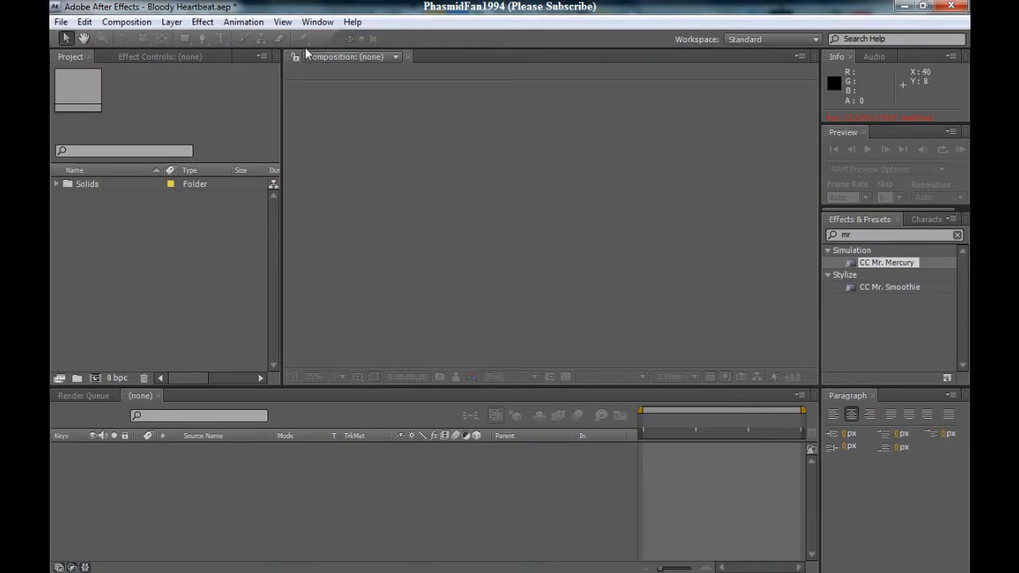
left_click(126, 21)
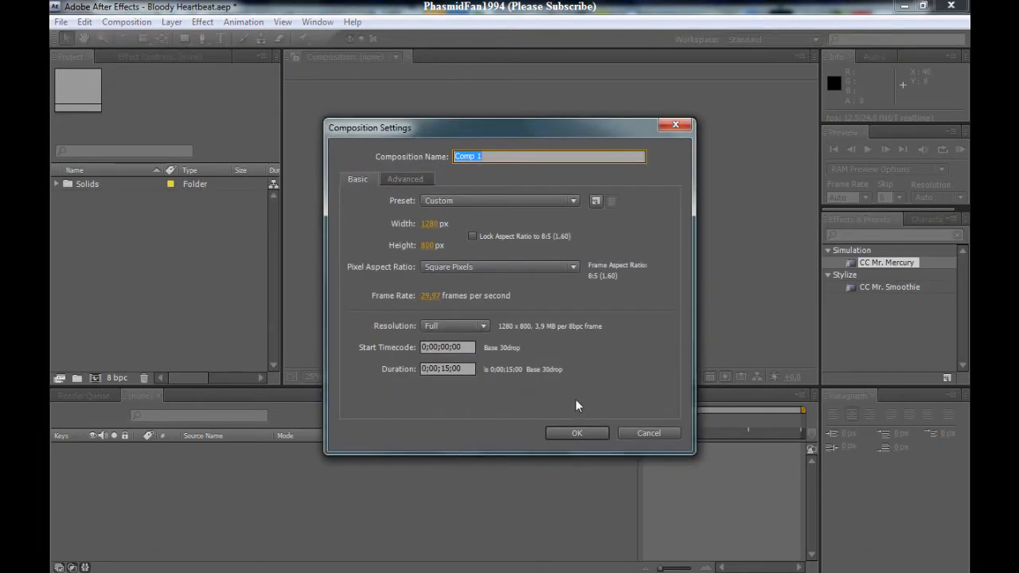
left_click(576, 432)
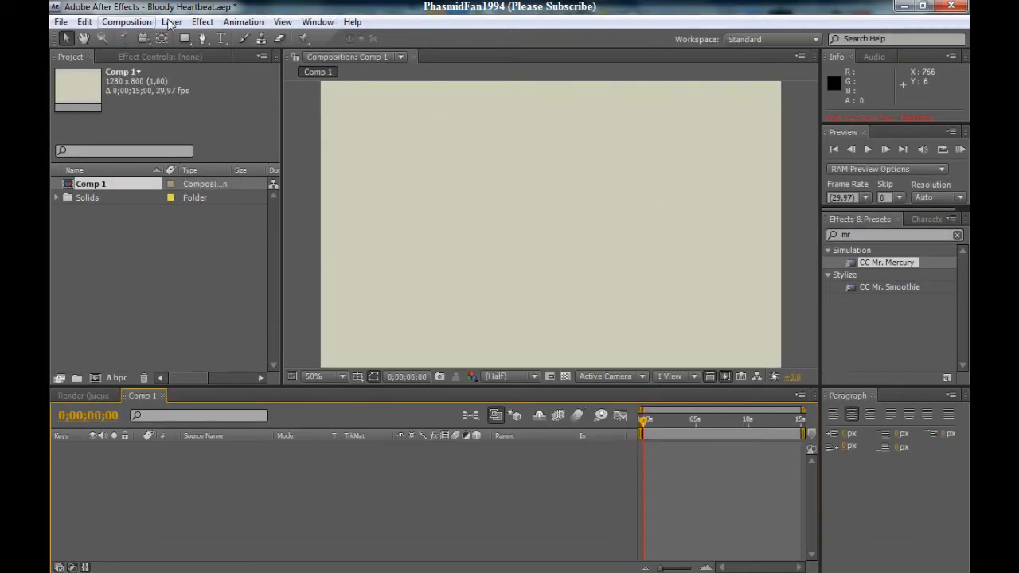
Step: Add a full-frame solid layer in a darker red, named Deep Red Solid 3
left_click(171, 21)
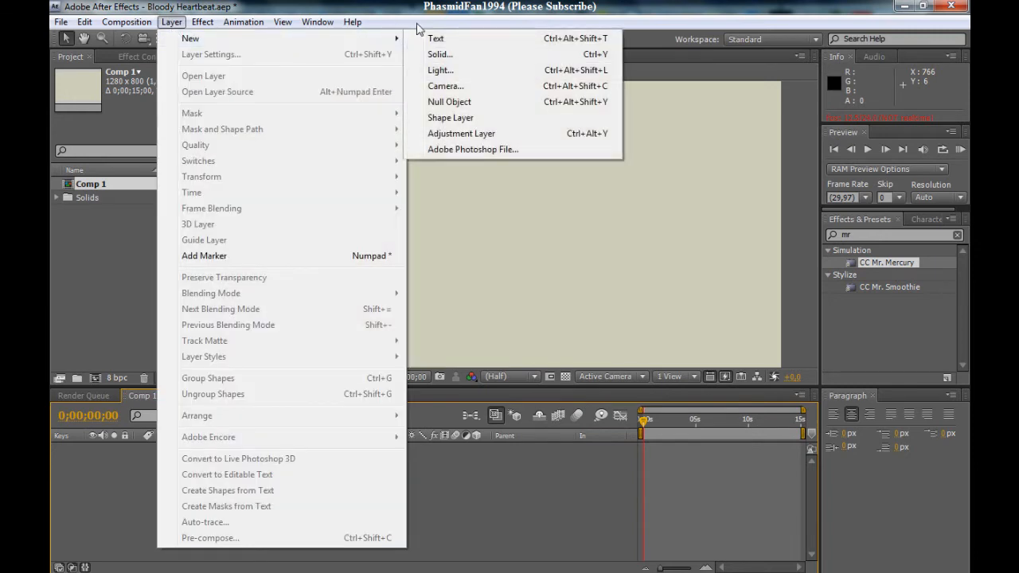
left_click(439, 54)
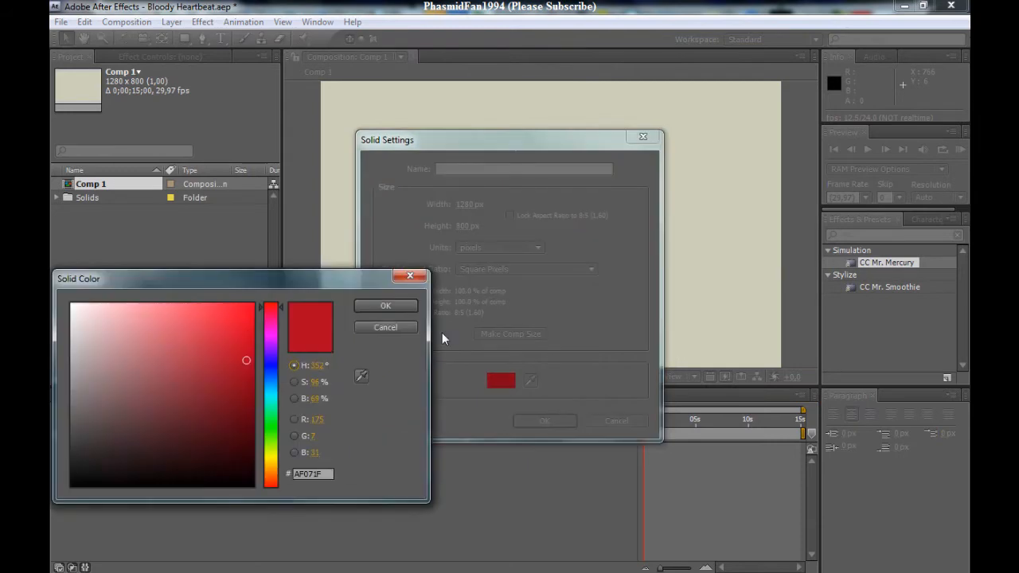
left_click_drag(247, 360, 248, 372)
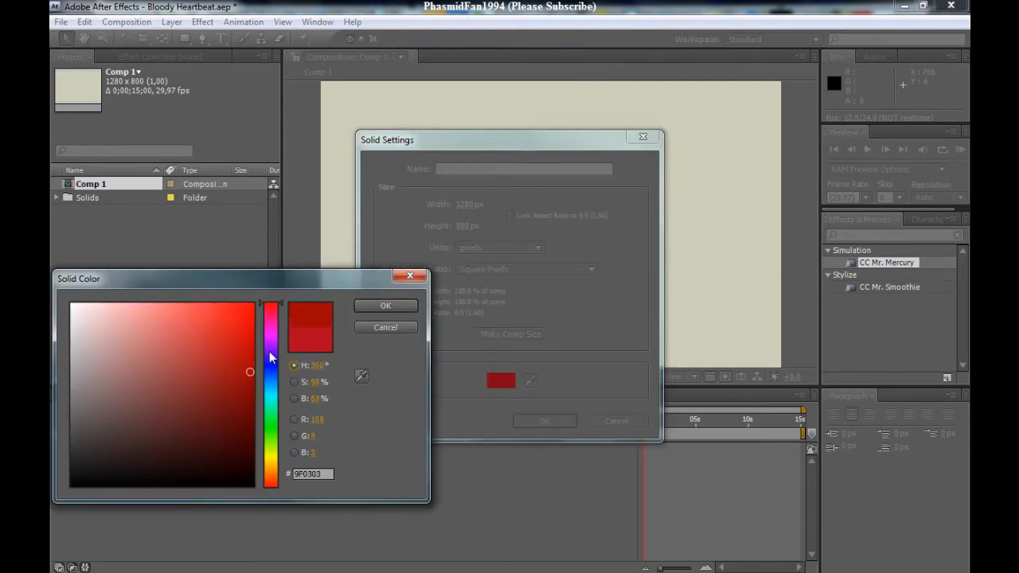
left_click(386, 306)
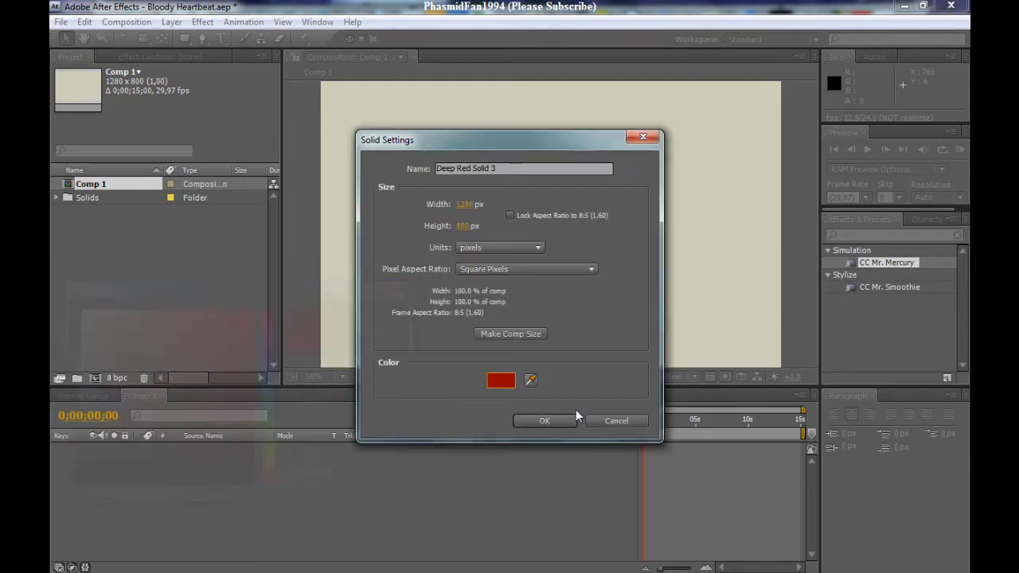
left_click(545, 420)
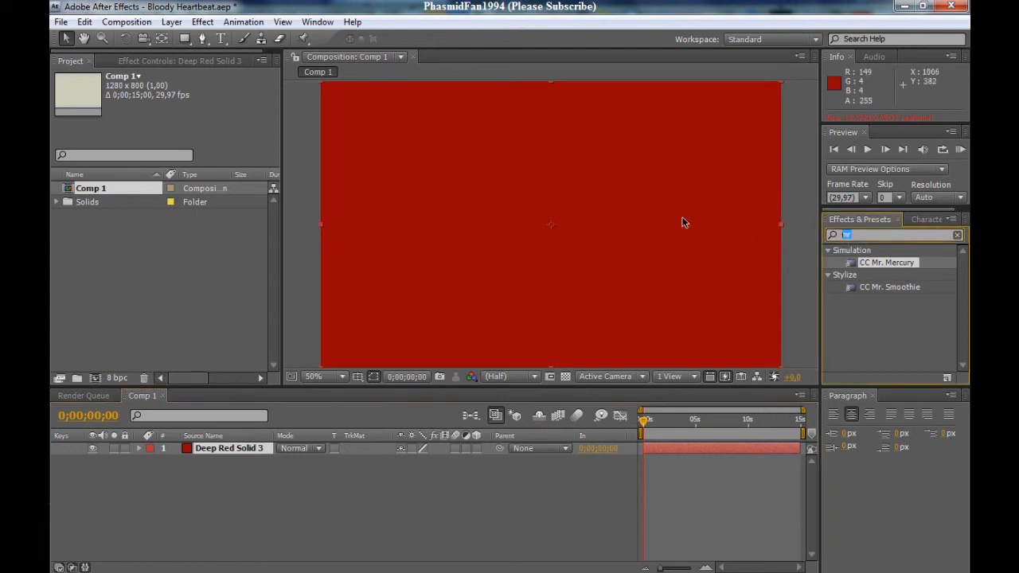
Step: Search the Effects & Presets panel for 'mr' to find CC Mr. Mercury
type("mr")
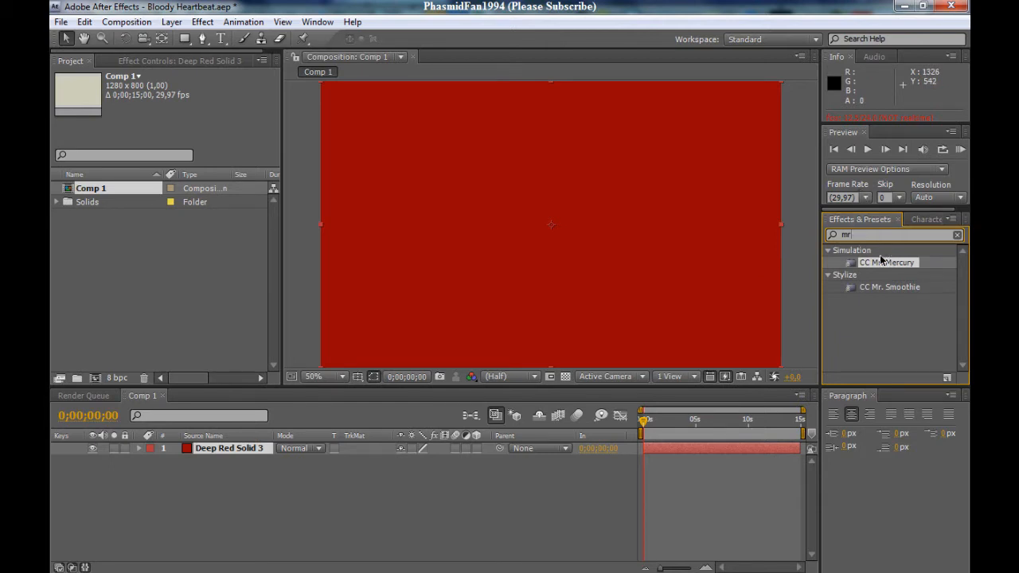
mouse_move(877, 273)
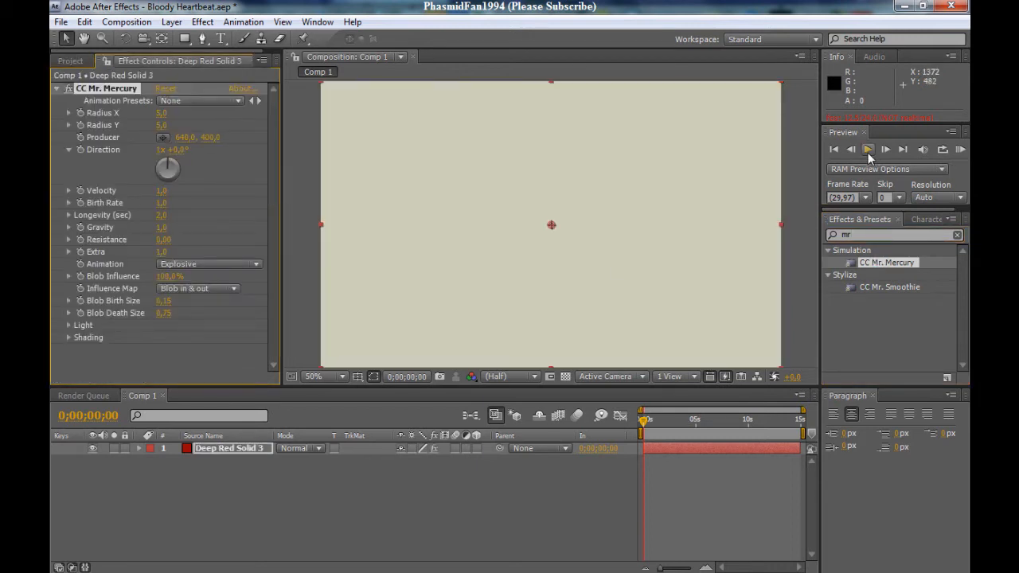
Step: Play and then stop a preview of the red mercury blob animation
left_click(867, 149)
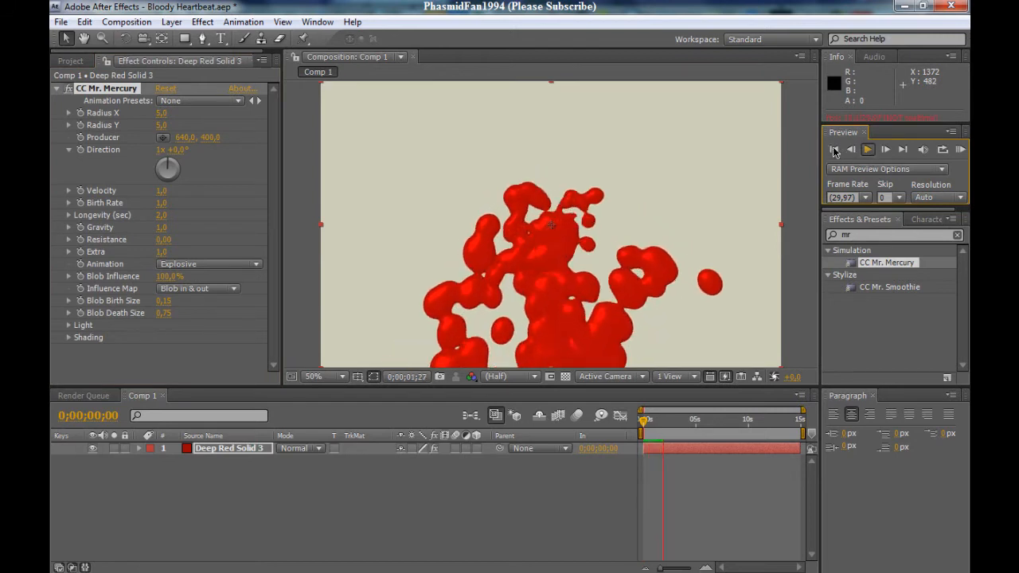
left_click(865, 149)
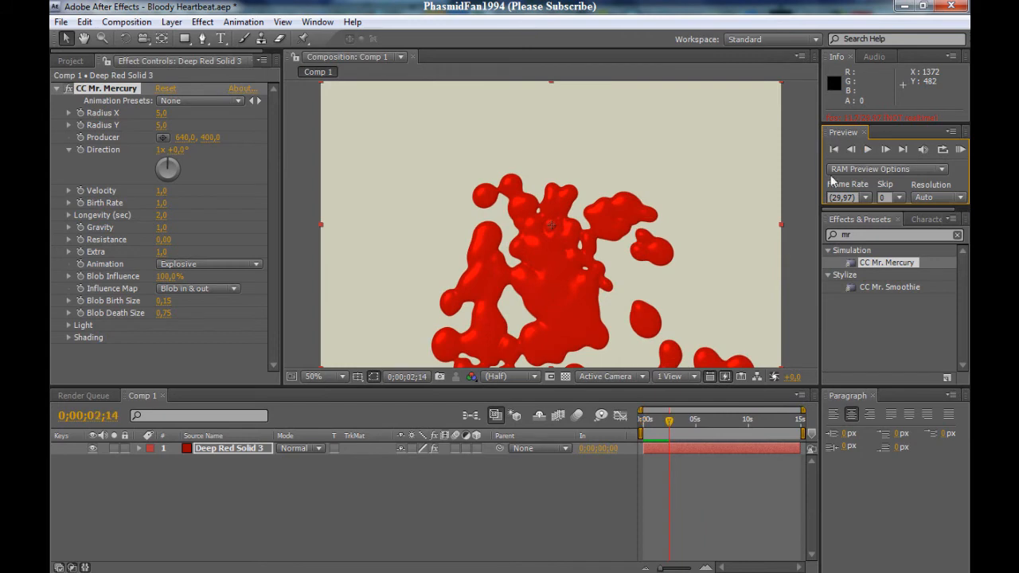
mouse_move(157, 160)
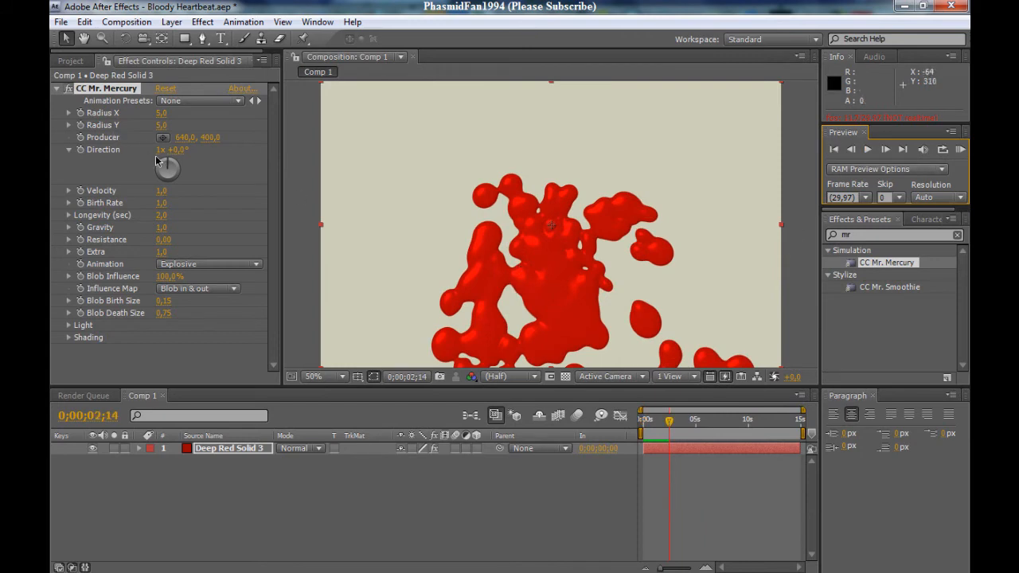
mouse_move(191, 191)
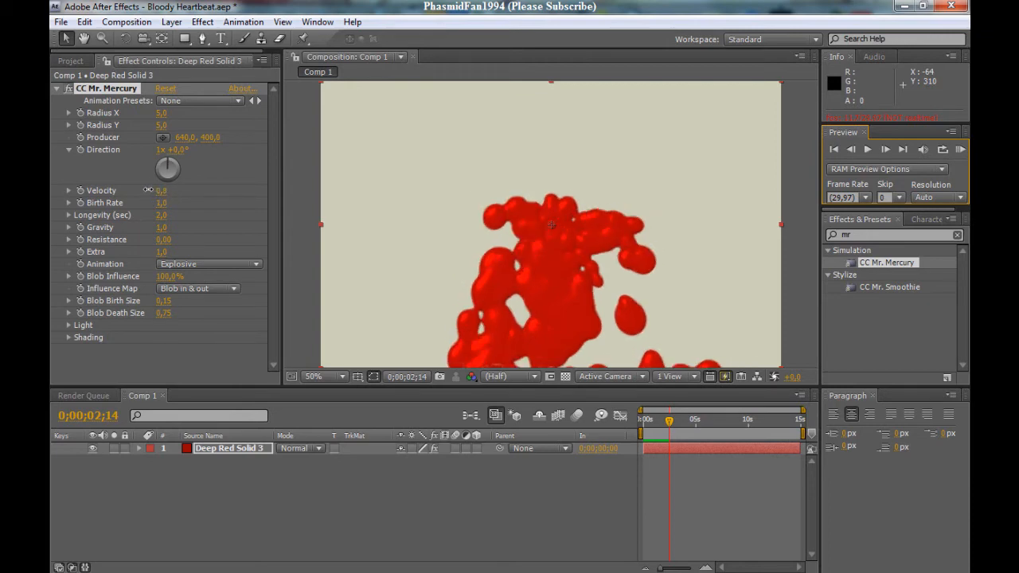
Step: Scrub to later frames to inspect the blobs while testing Velocity values
left_click(162, 190)
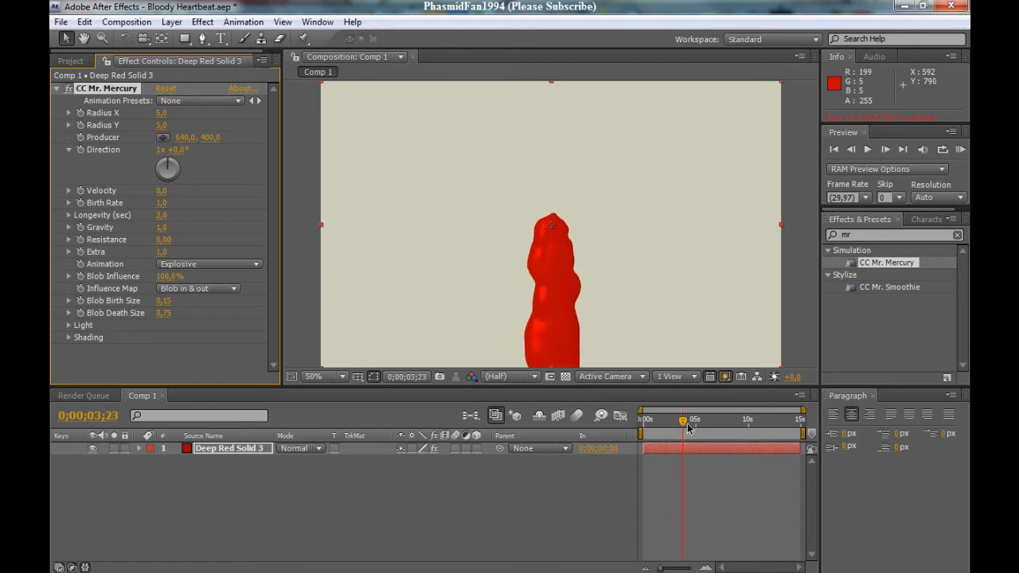
left_click_drag(682, 420, 714, 420)
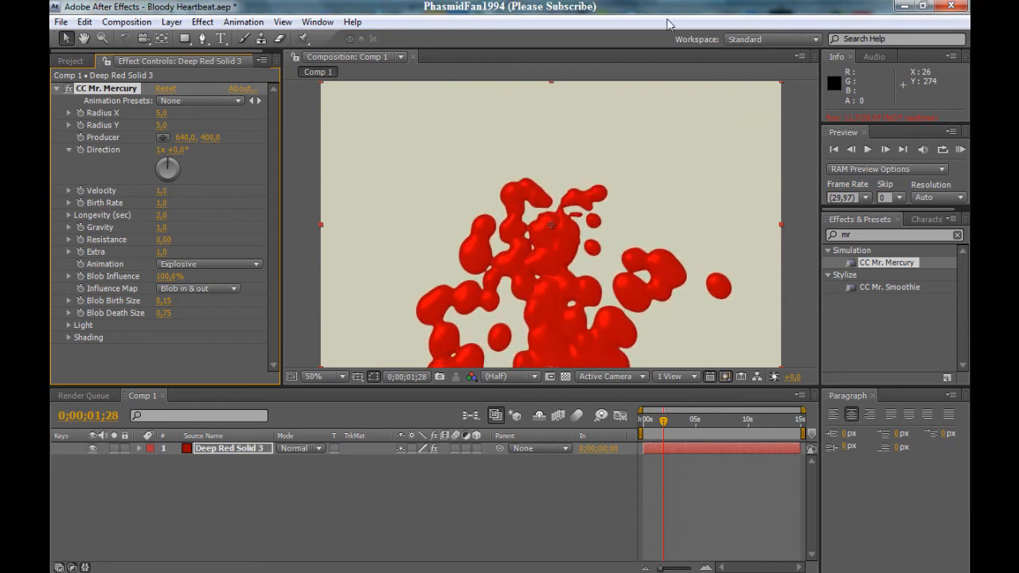
mouse_move(672, 133)
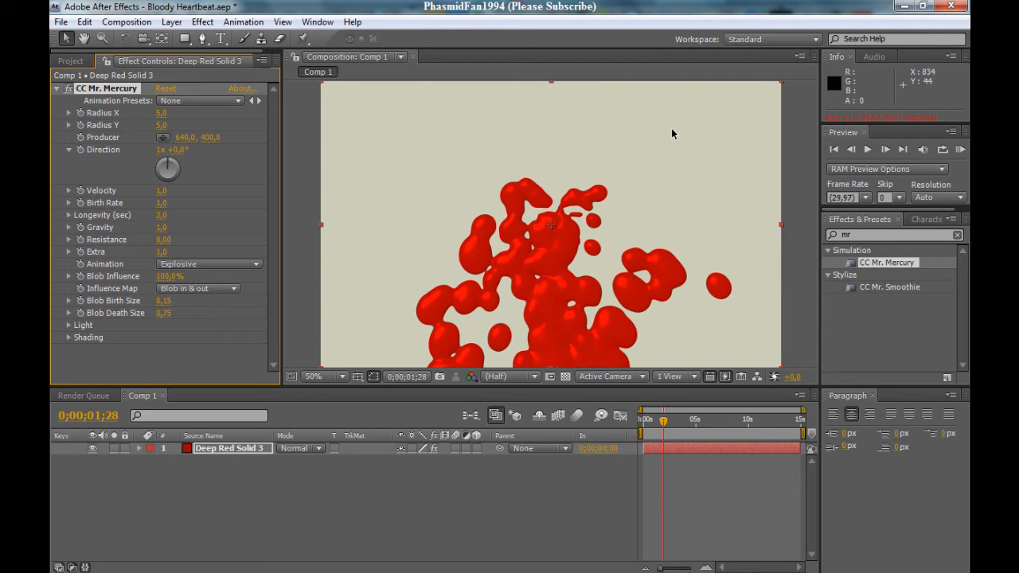
mouse_move(289, 300)
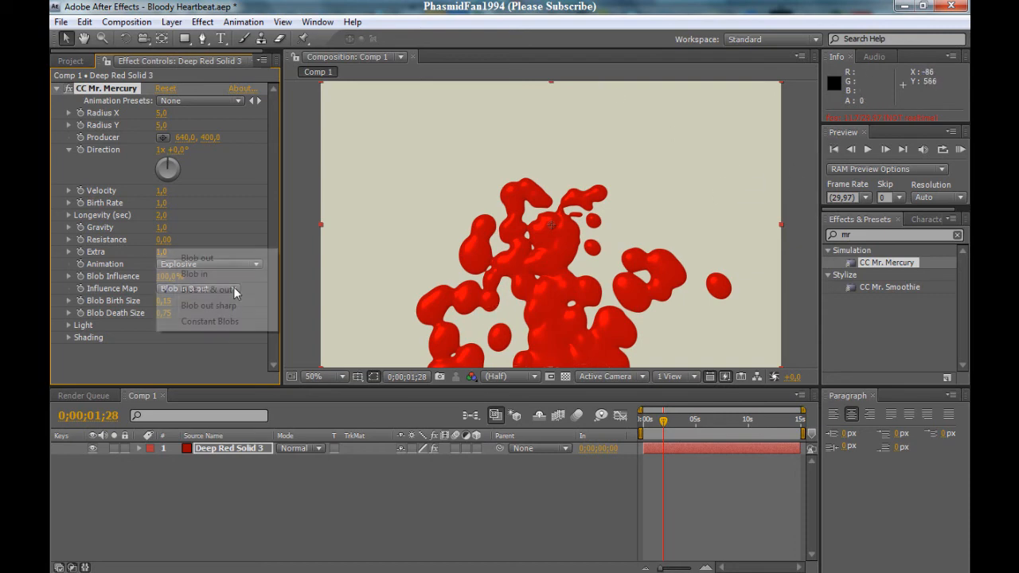
Step: Choose Constant Blobs from the CC Mr. Mercury Influence Map dropdown
left_click(209, 320)
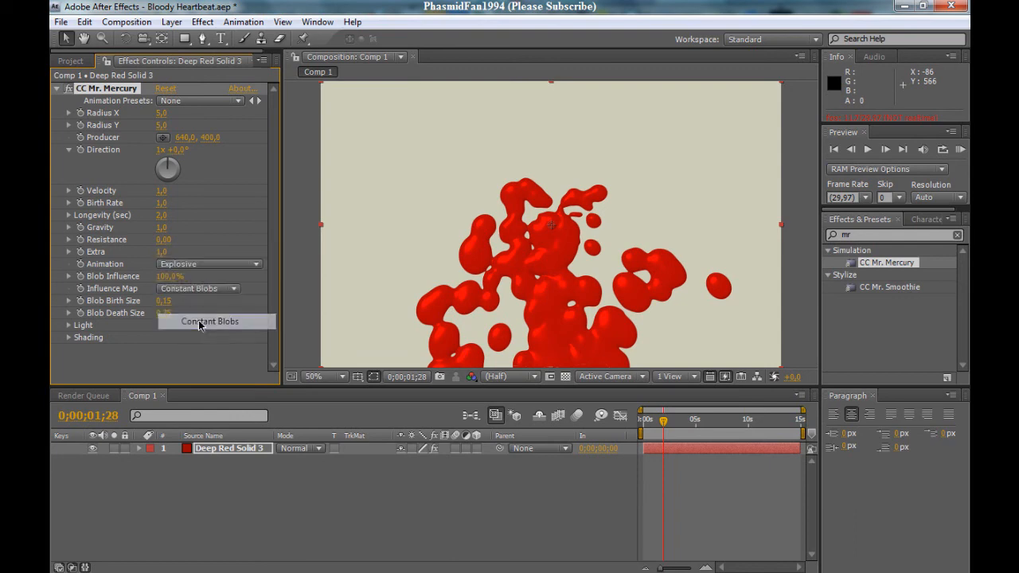